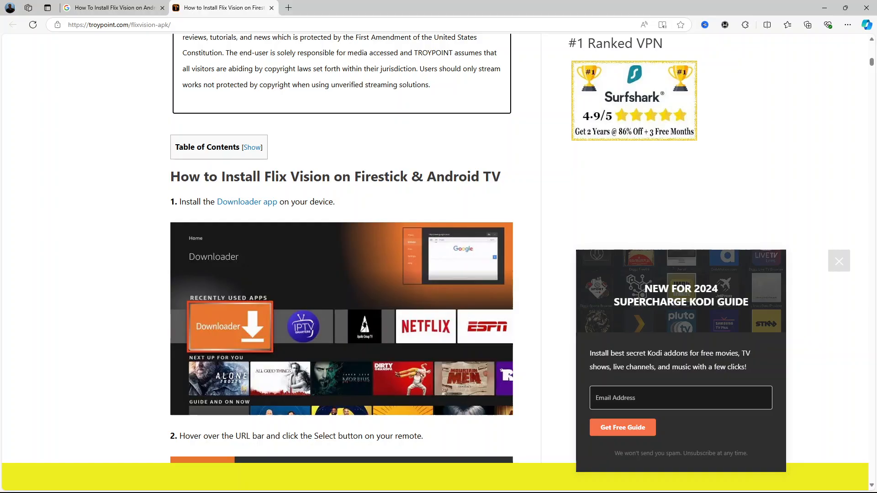
mouse_move(213, 163)
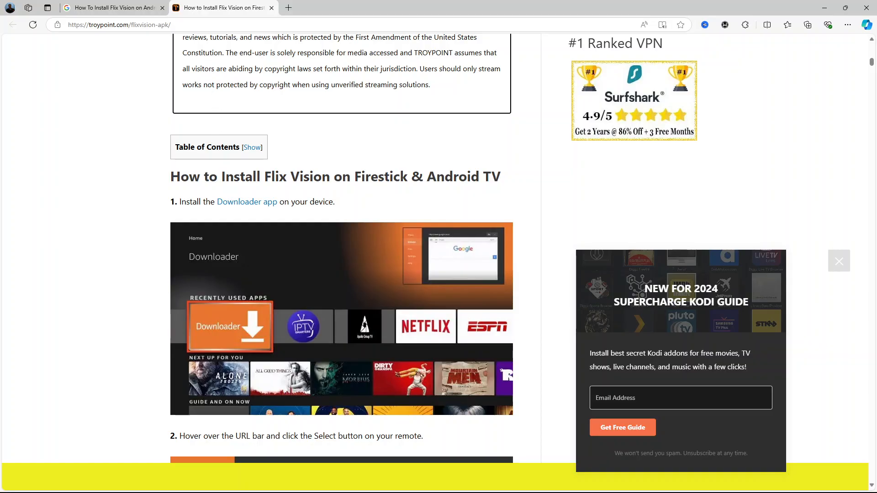
scroll("down", 3)
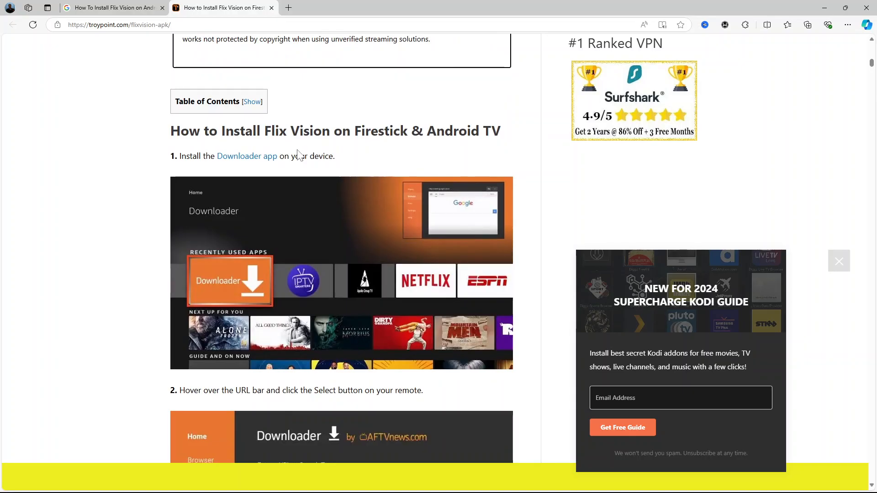
mouse_move(264, 194)
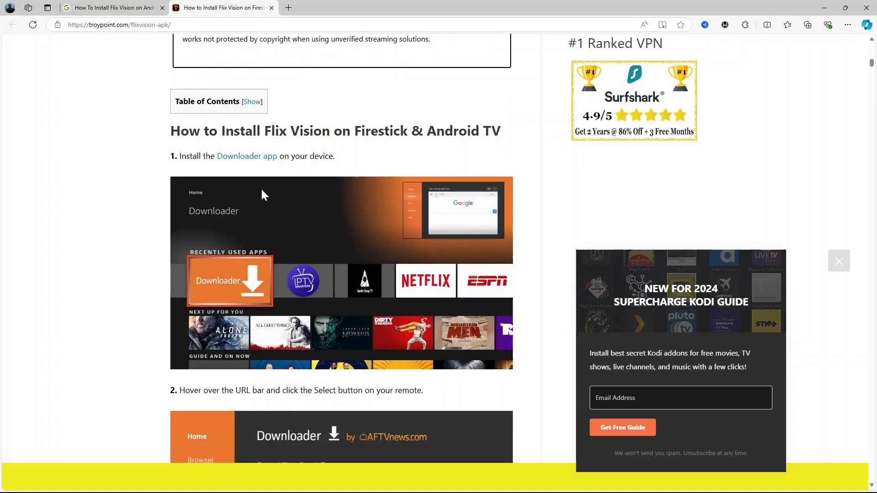
mouse_move(259, 290)
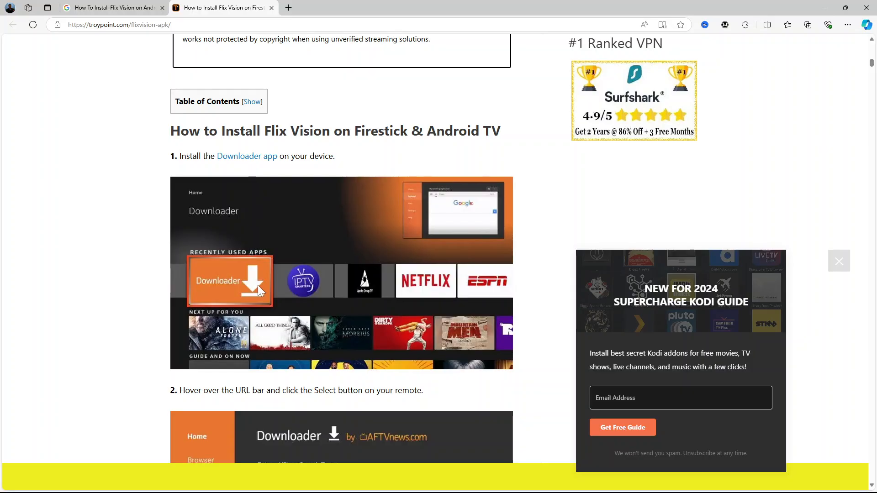
mouse_move(232, 184)
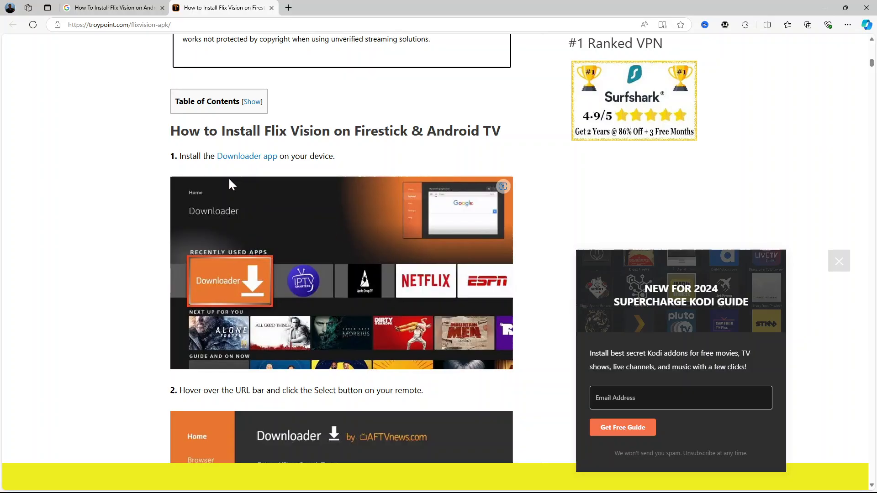
mouse_move(263, 271)
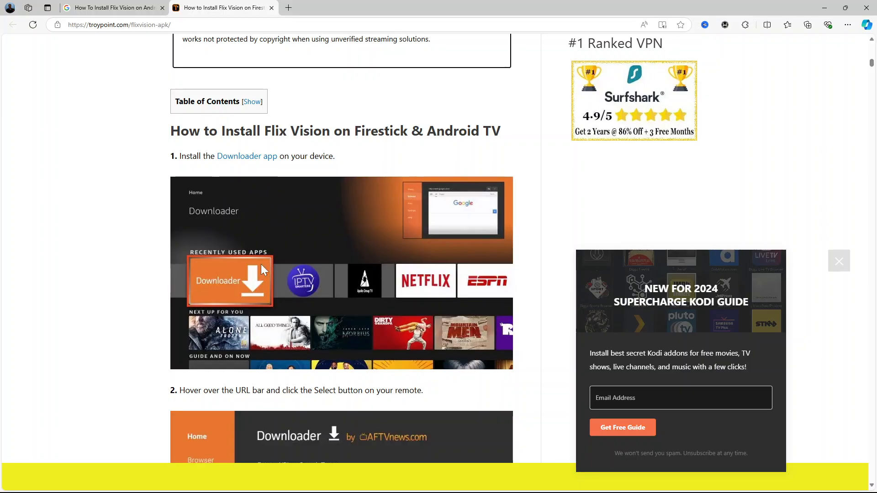
scroll("down", 3)
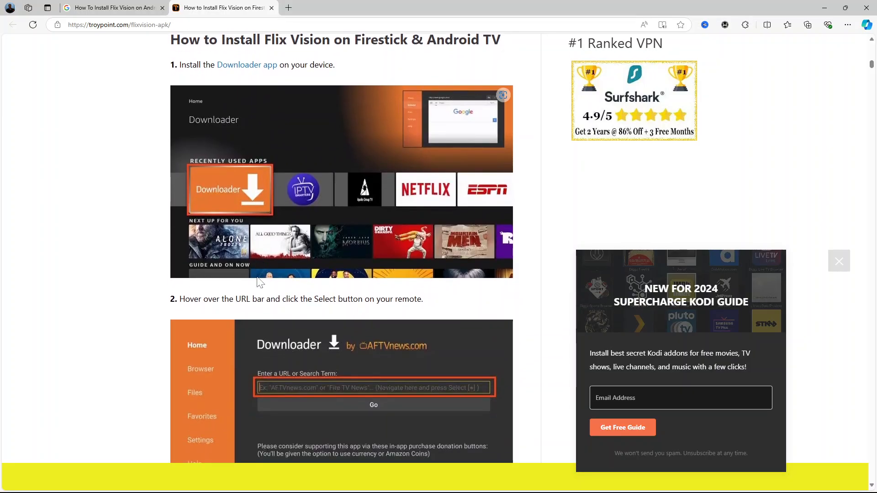
scroll("up", 3)
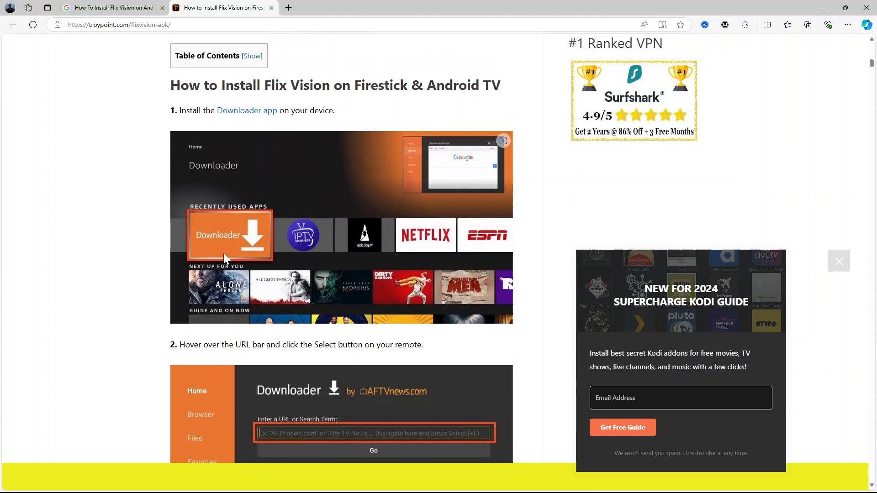
mouse_move(232, 228)
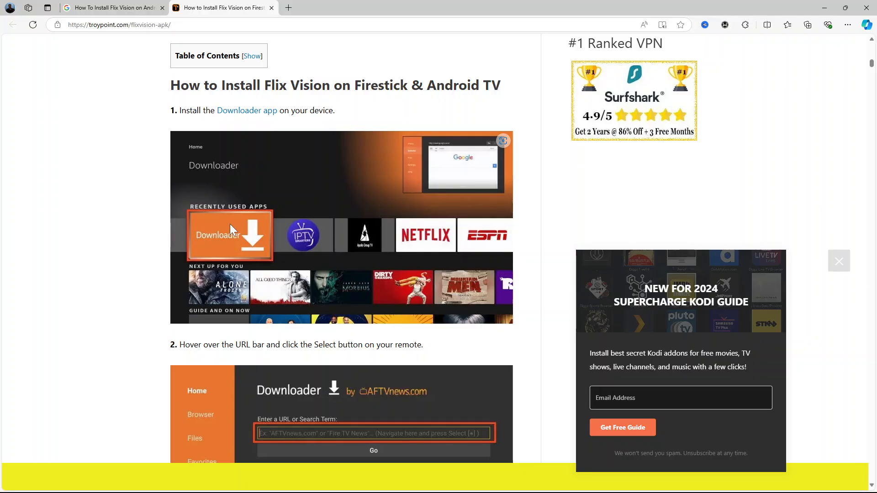
mouse_move(245, 231)
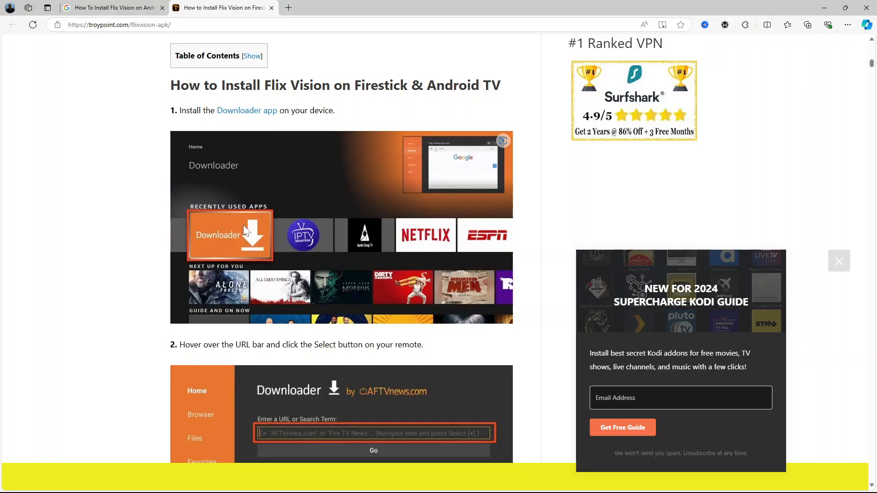
scroll("down", 3)
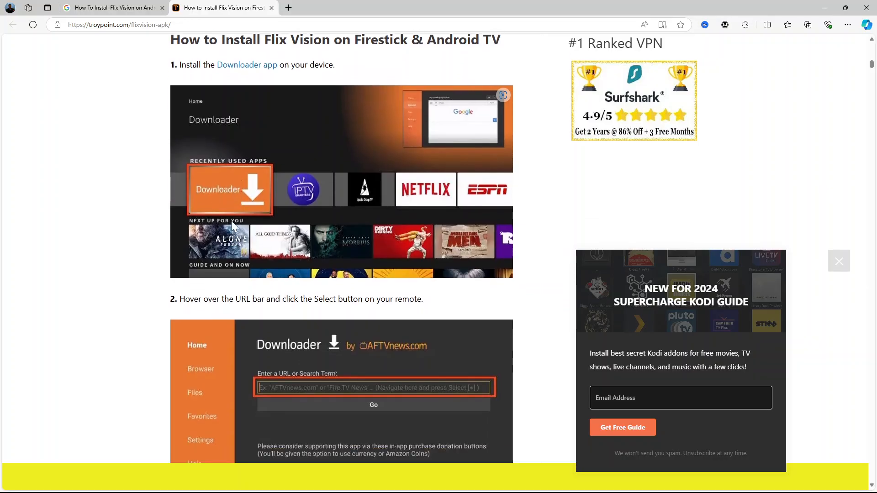
mouse_move(231, 312)
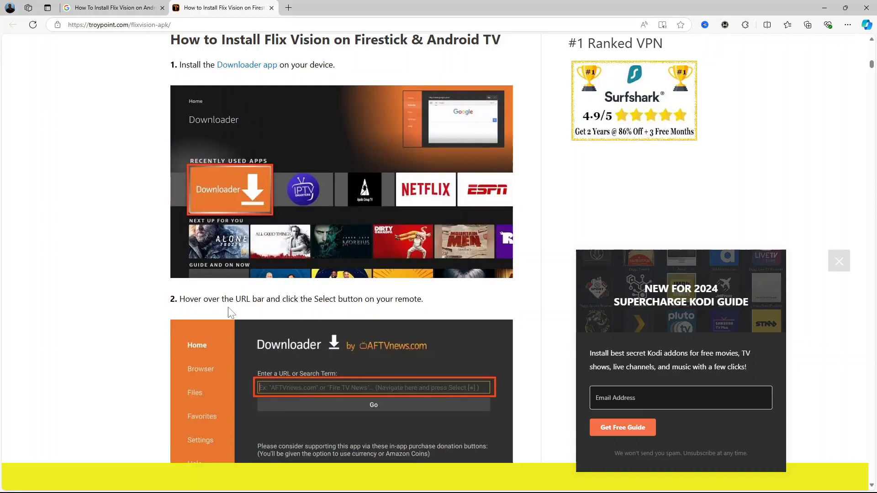
scroll("down", 3)
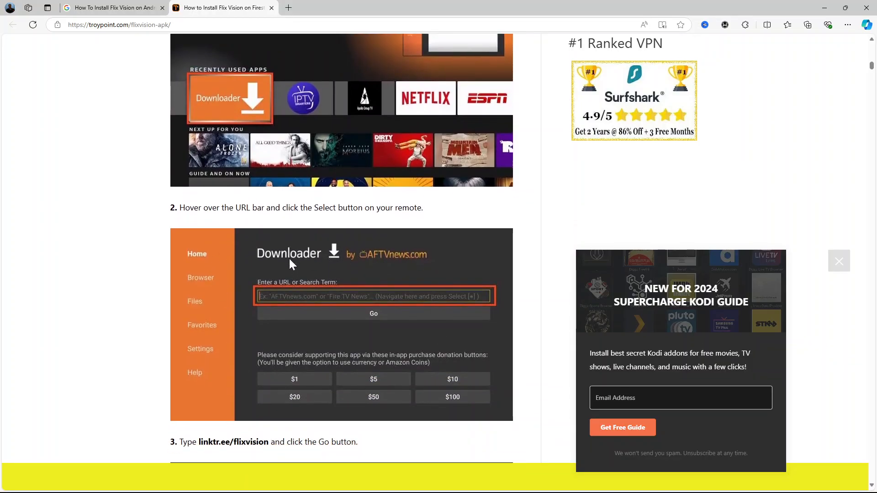
mouse_move(464, 306)
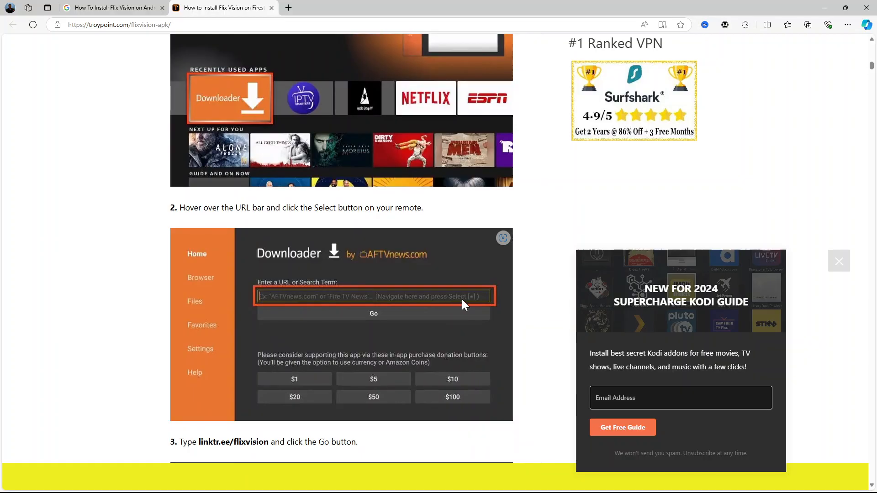
mouse_move(360, 306)
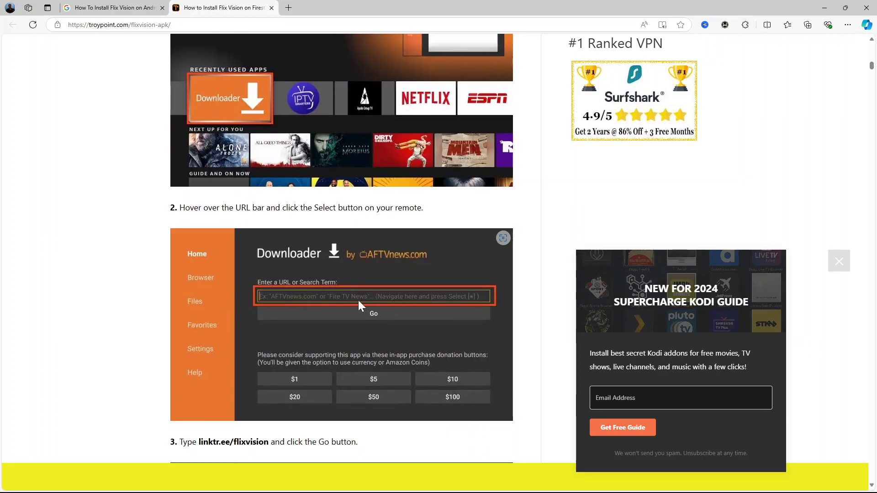
scroll("down", 3)
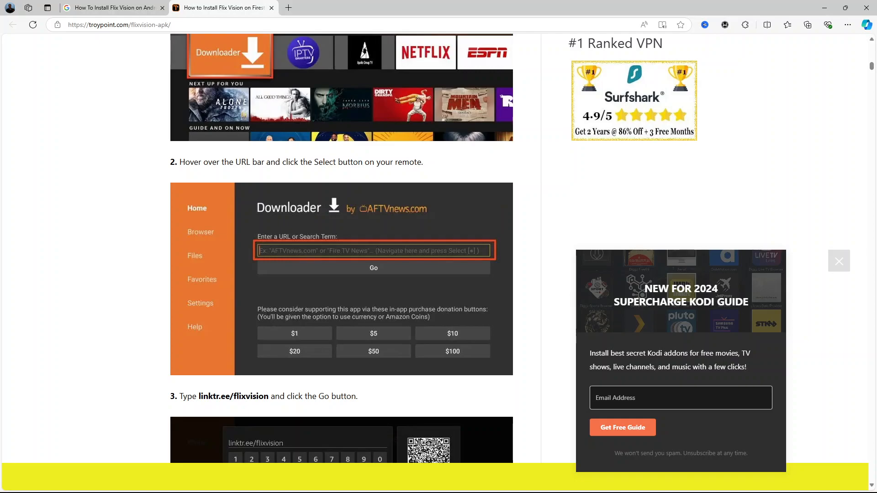
mouse_move(238, 394)
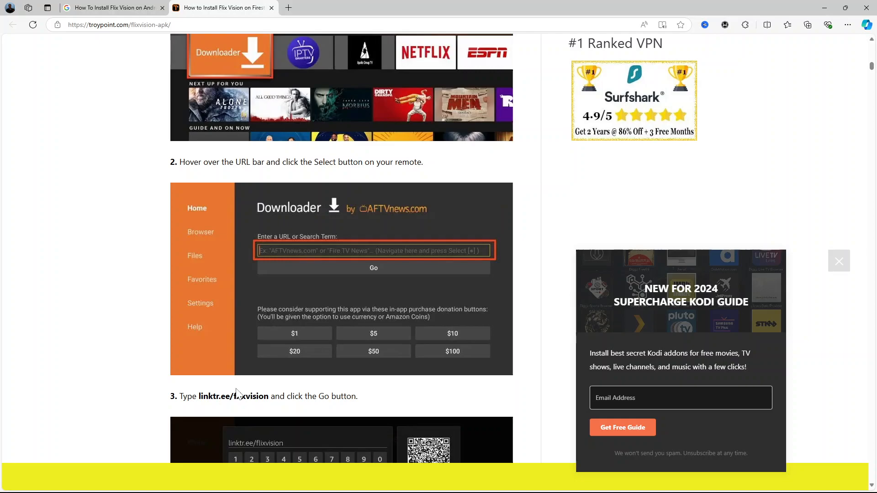
mouse_move(197, 420)
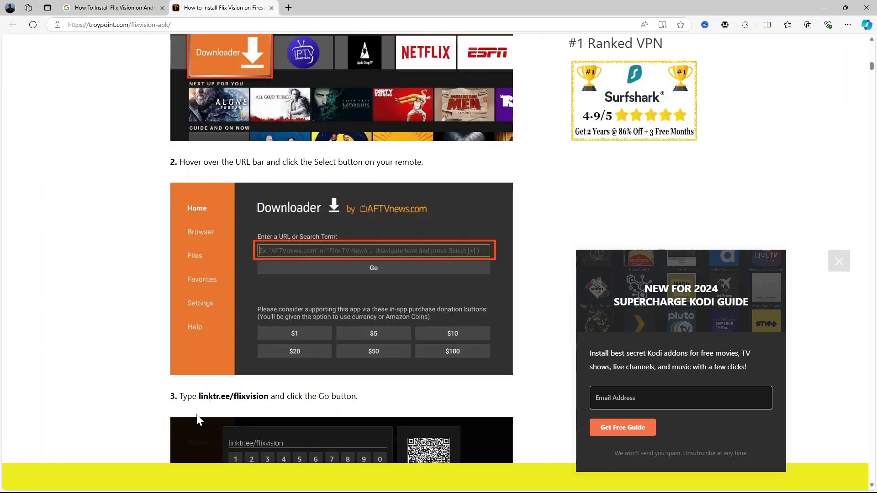
mouse_move(296, 250)
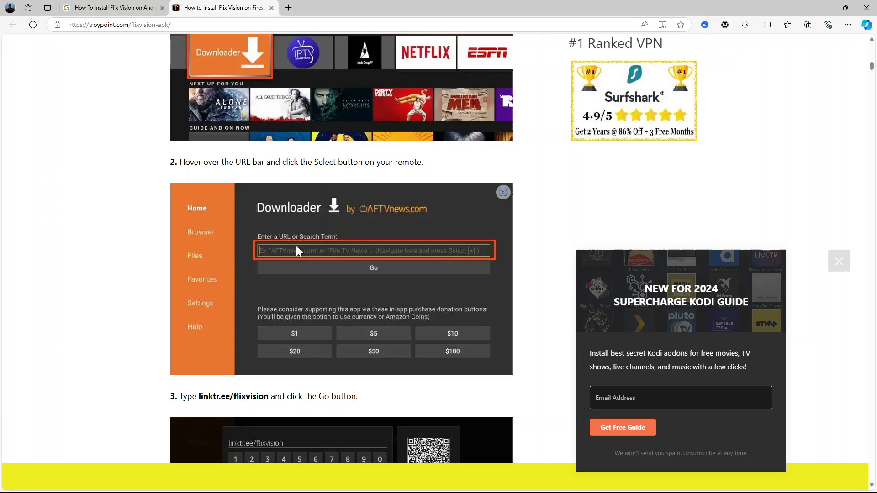
scroll("down", 3)
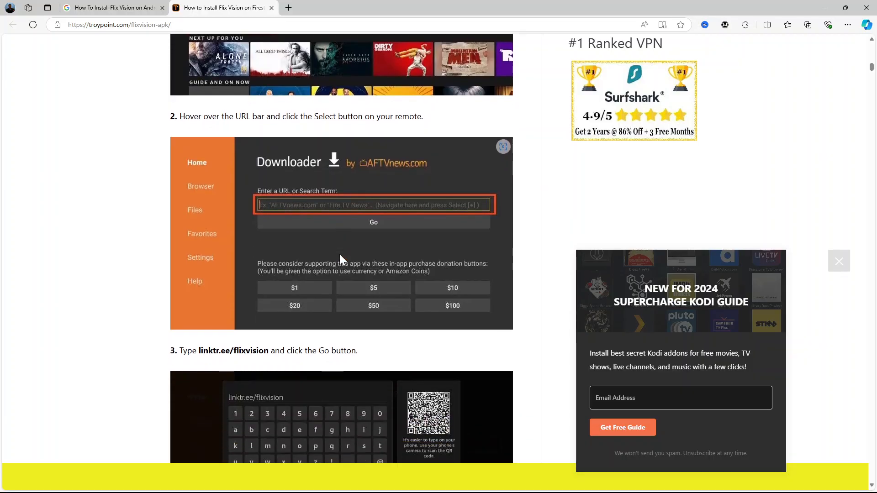
scroll("down", 3)
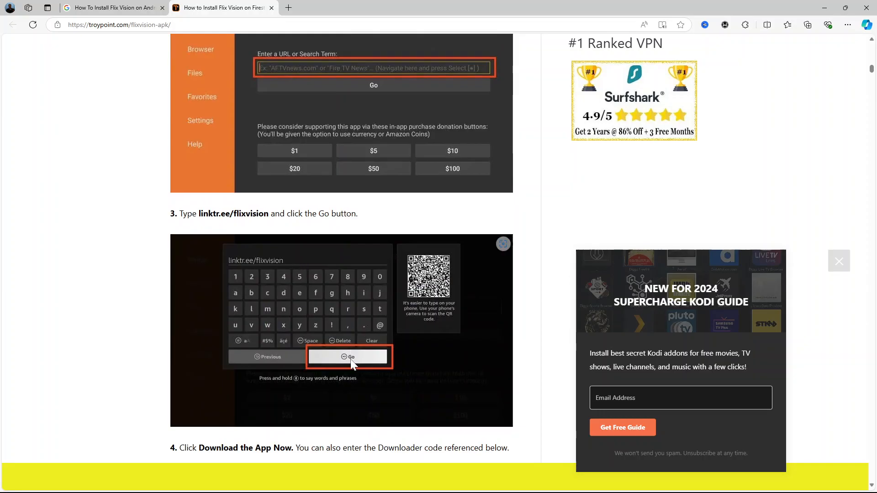
scroll("down", 3)
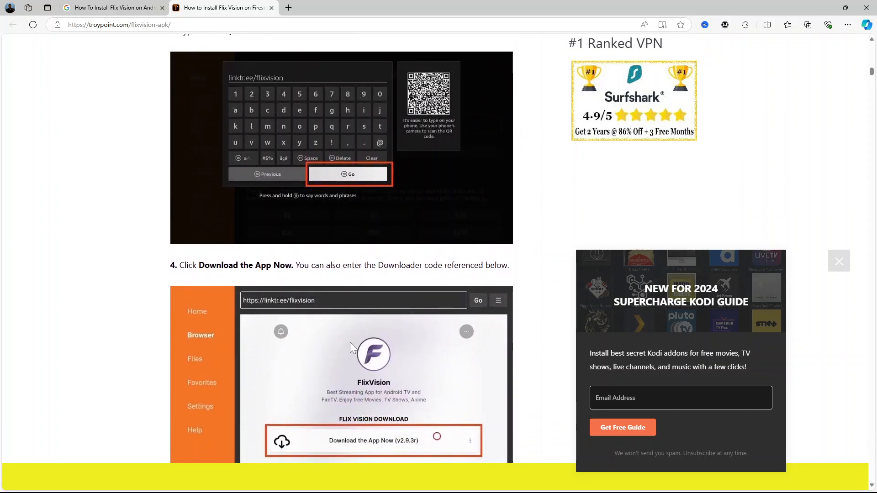
scroll("down", 3)
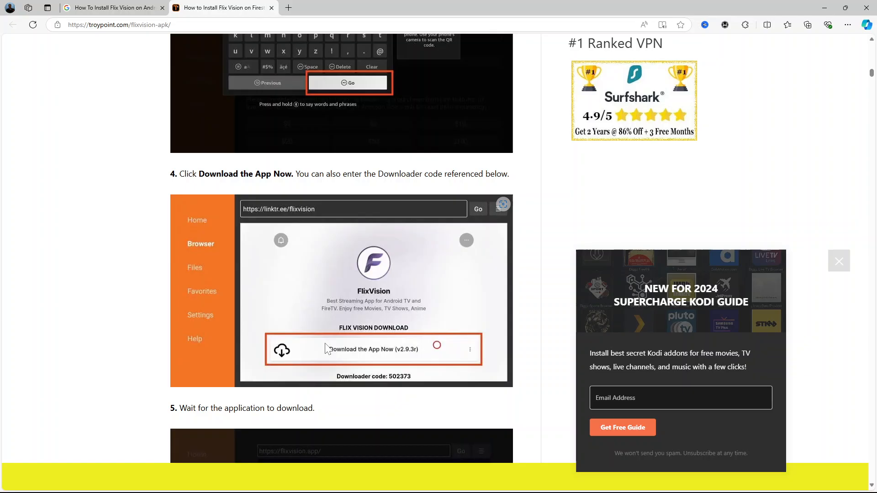
mouse_move(340, 230)
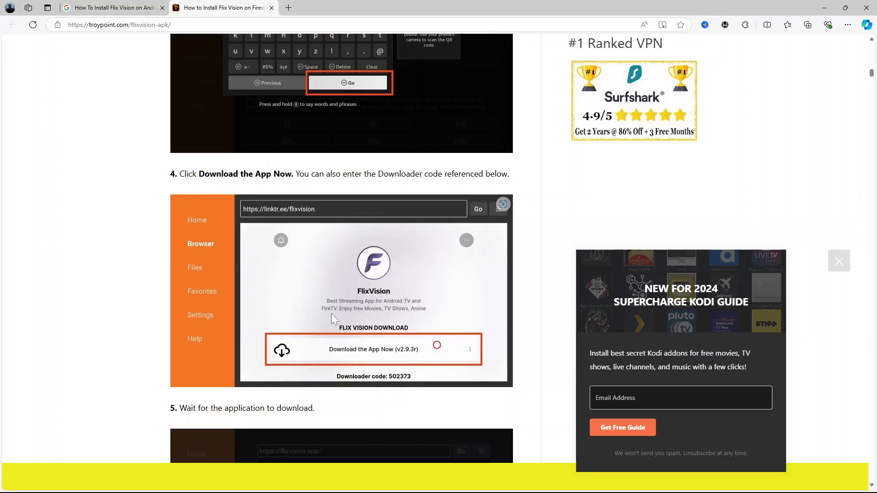
mouse_move(374, 356)
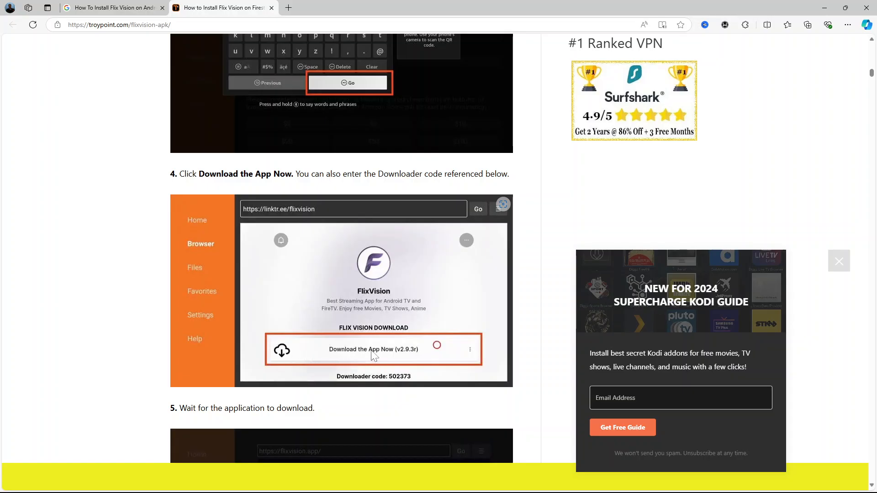
mouse_move(360, 357)
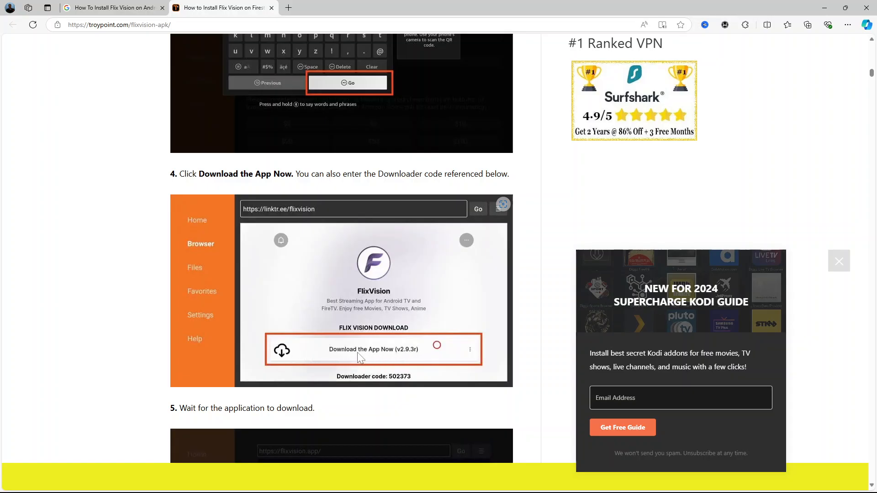
scroll("down", 3)
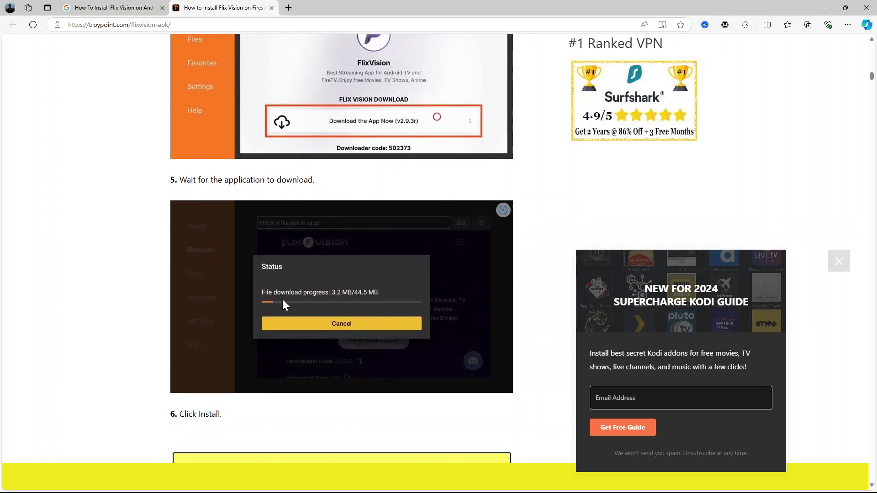
scroll("down", 3)
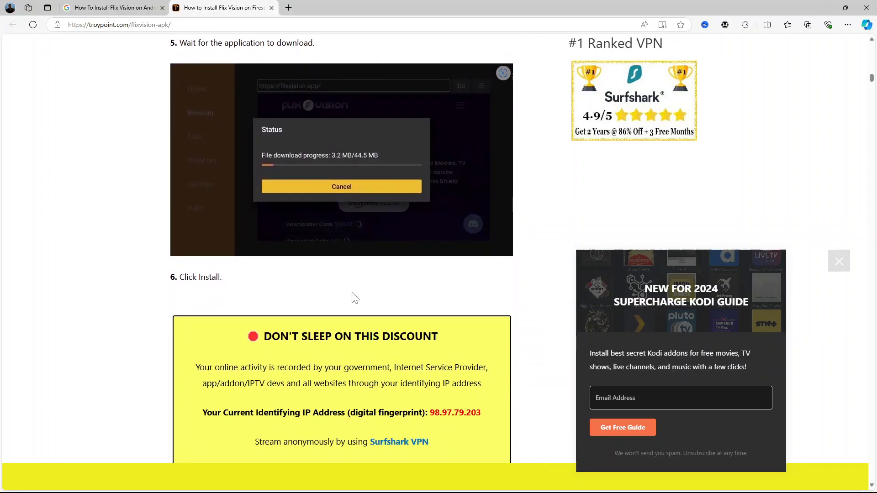
scroll("down", 3)
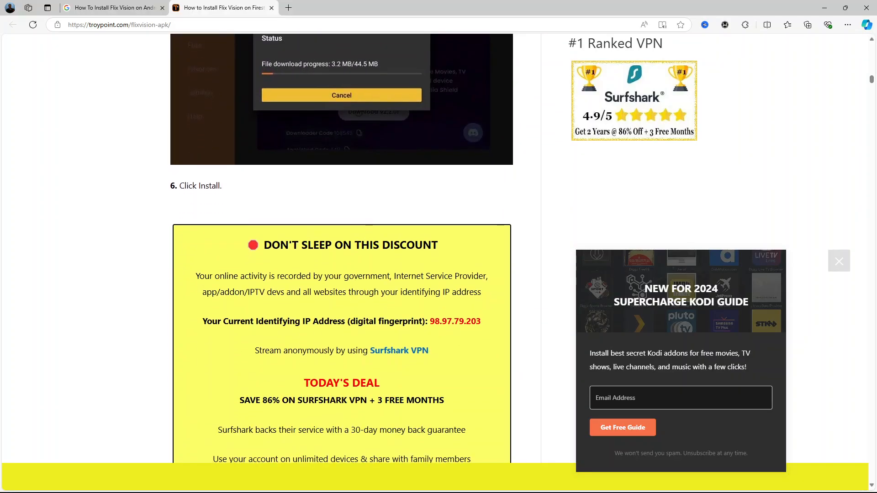
scroll("down", 3)
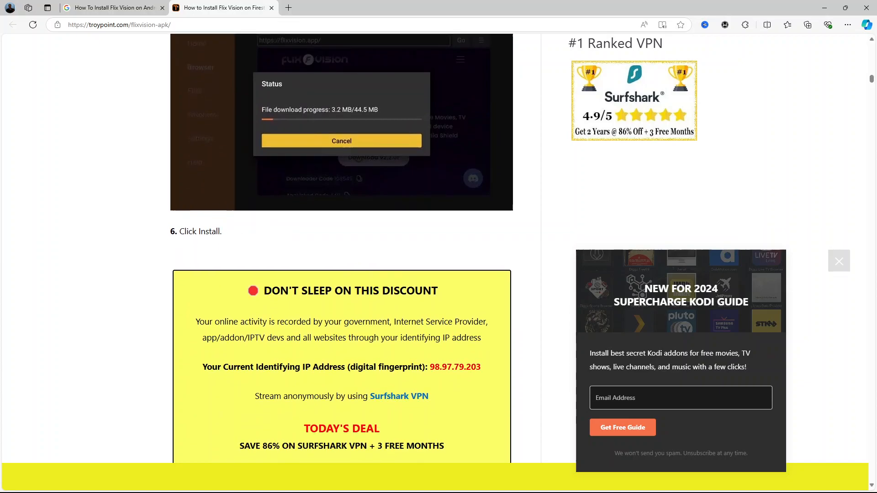
scroll("up", 3)
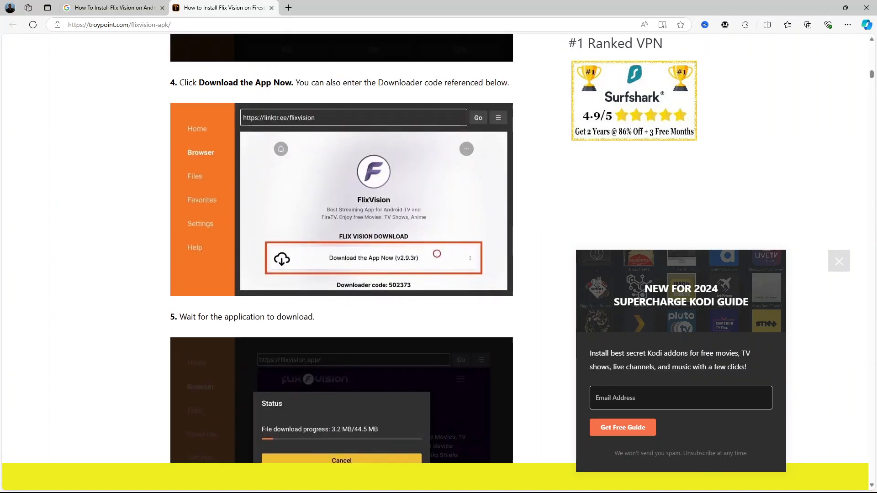
scroll("up", 3)
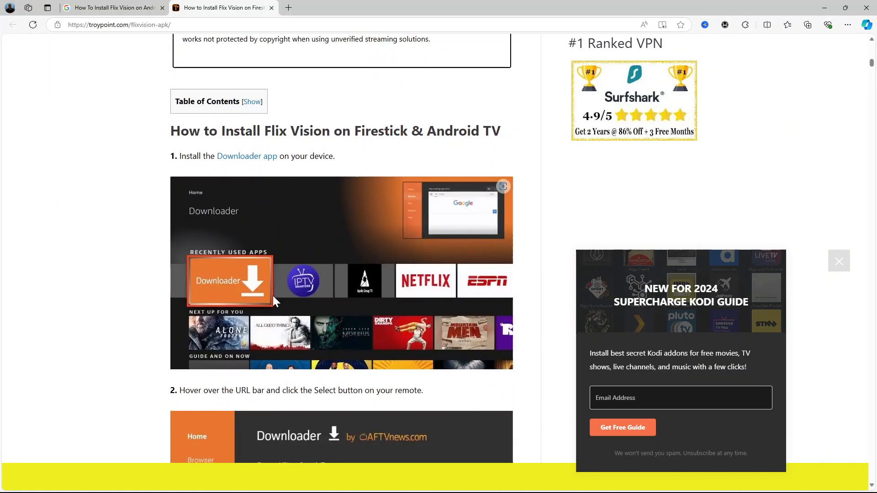
scroll("down", 3)
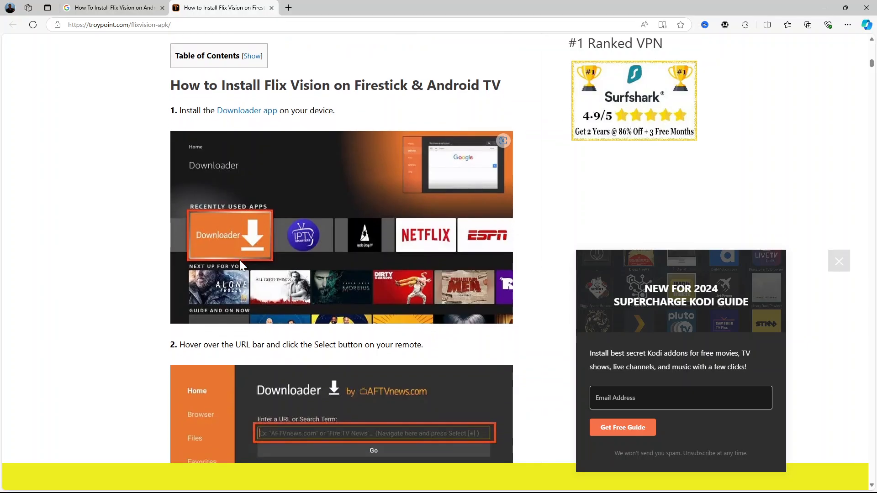
mouse_move(266, 166)
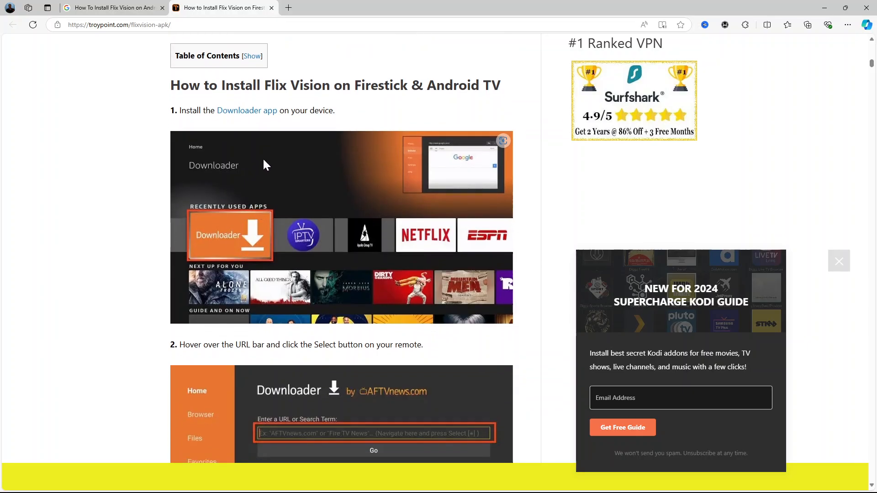
mouse_move(268, 209)
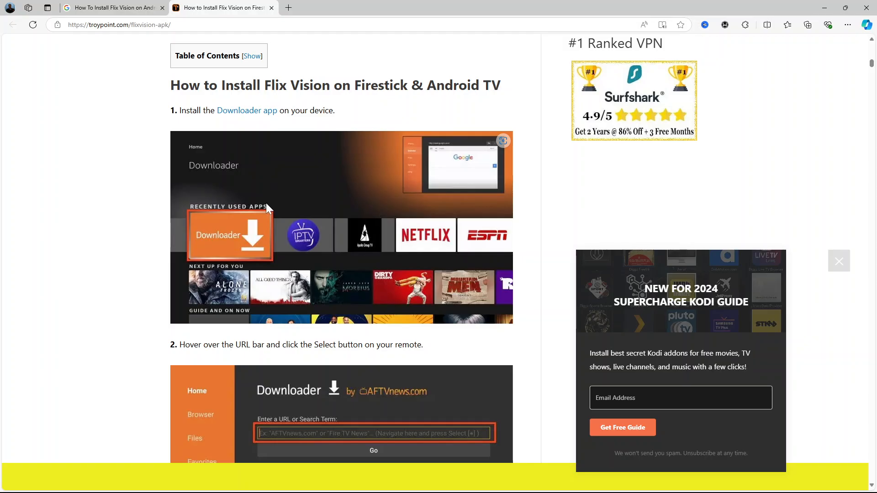
scroll("down", 3)
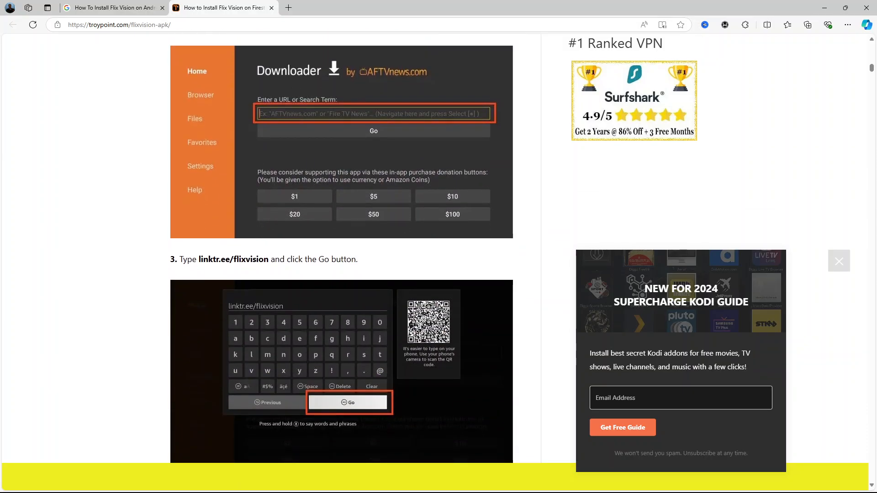
mouse_move(265, 271)
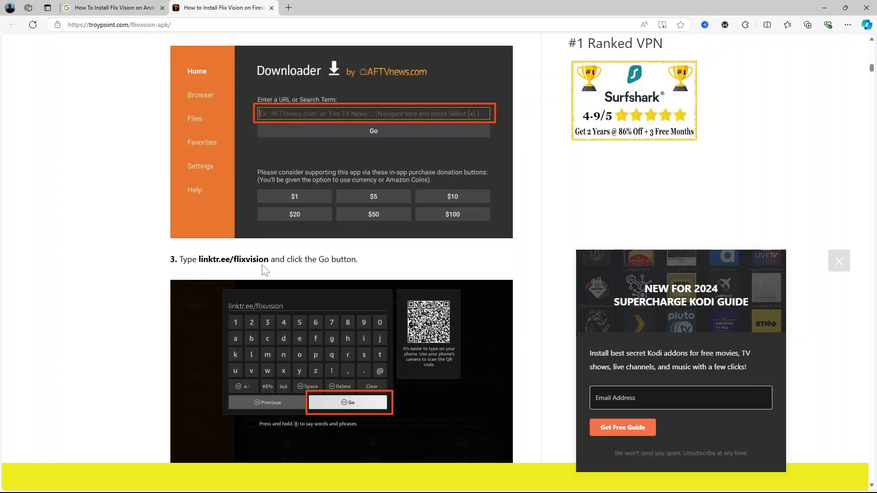